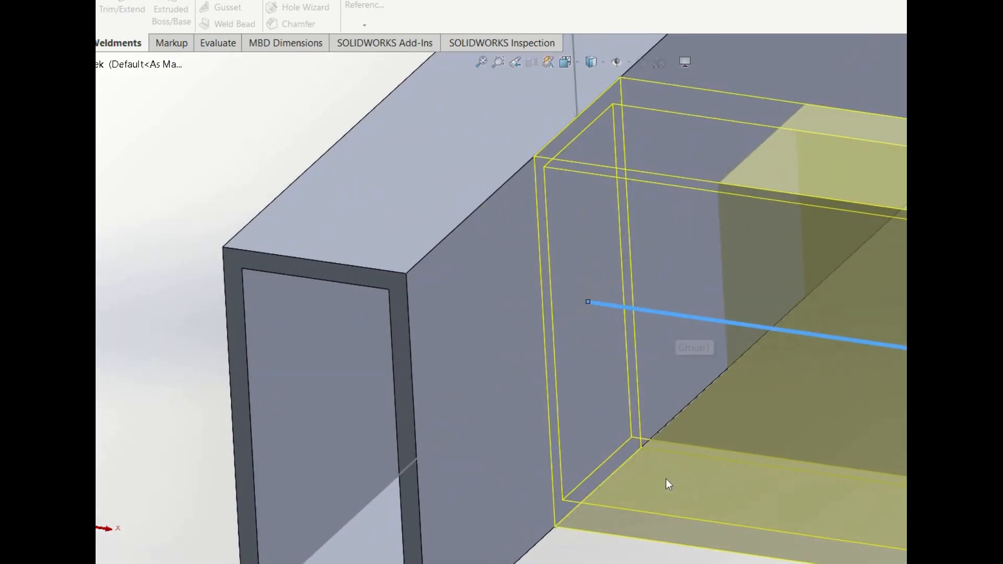
mouse_move(396, 376)
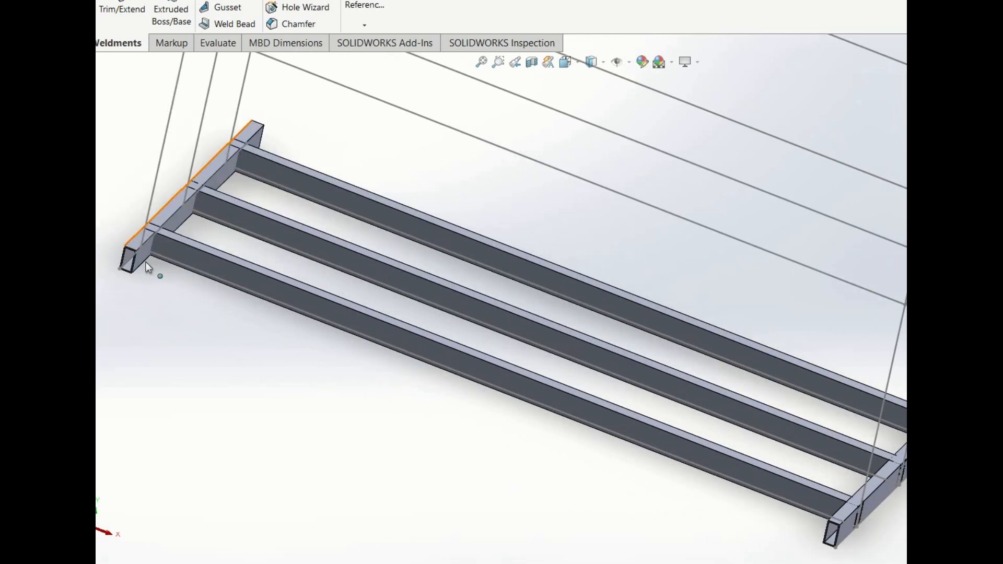
left_click(167, 173)
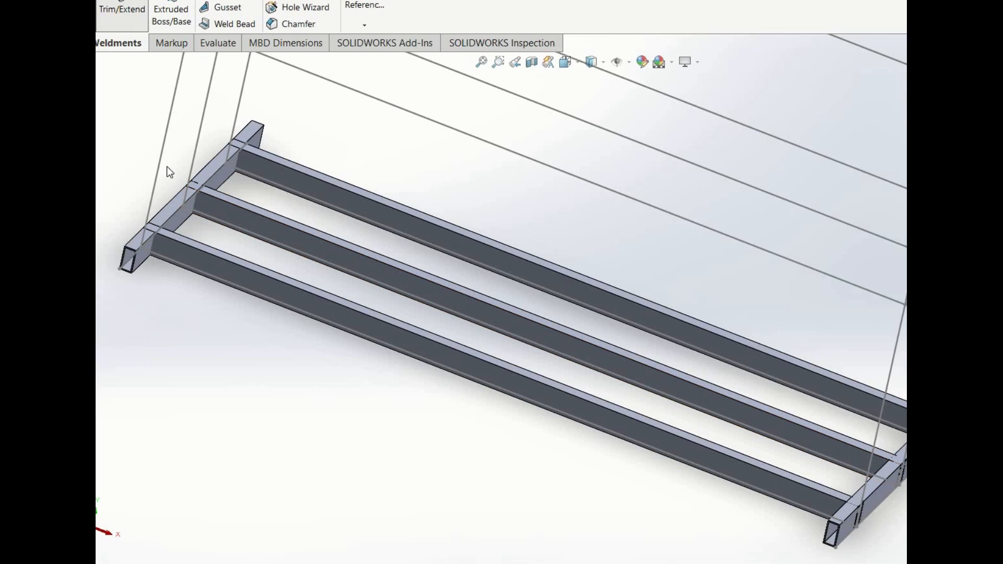
left_click(301, 250)
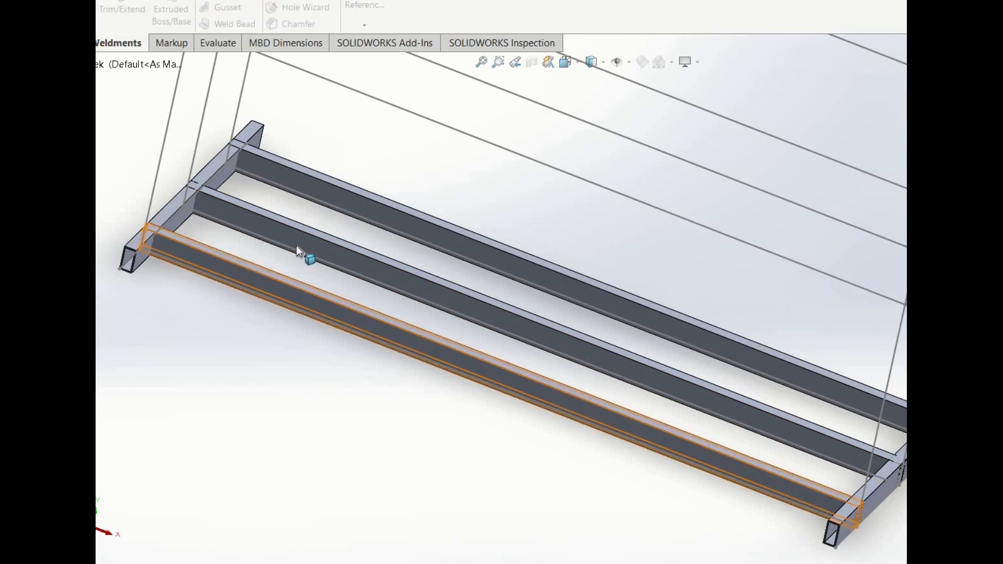
left_click(310, 259)
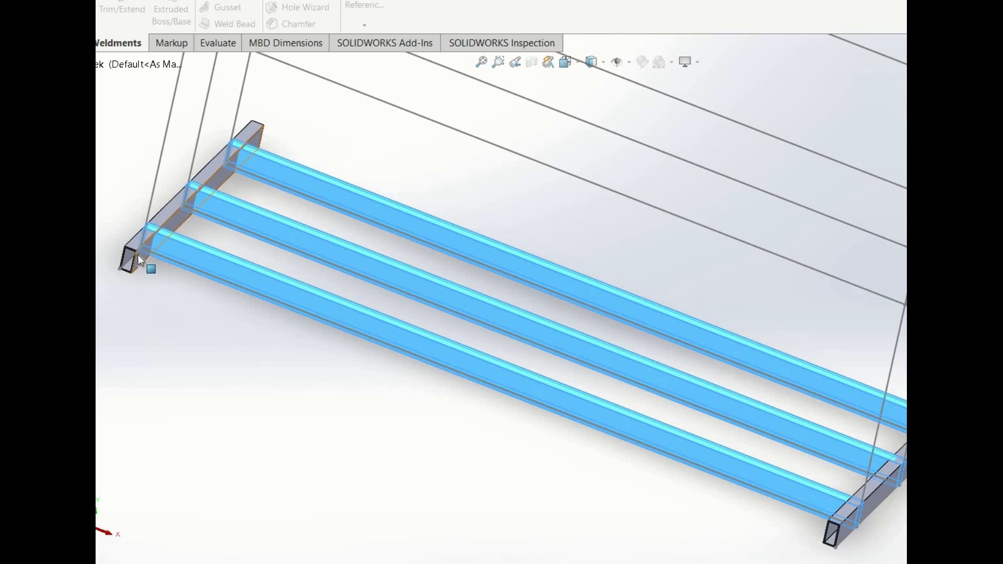
left_click(122, 9)
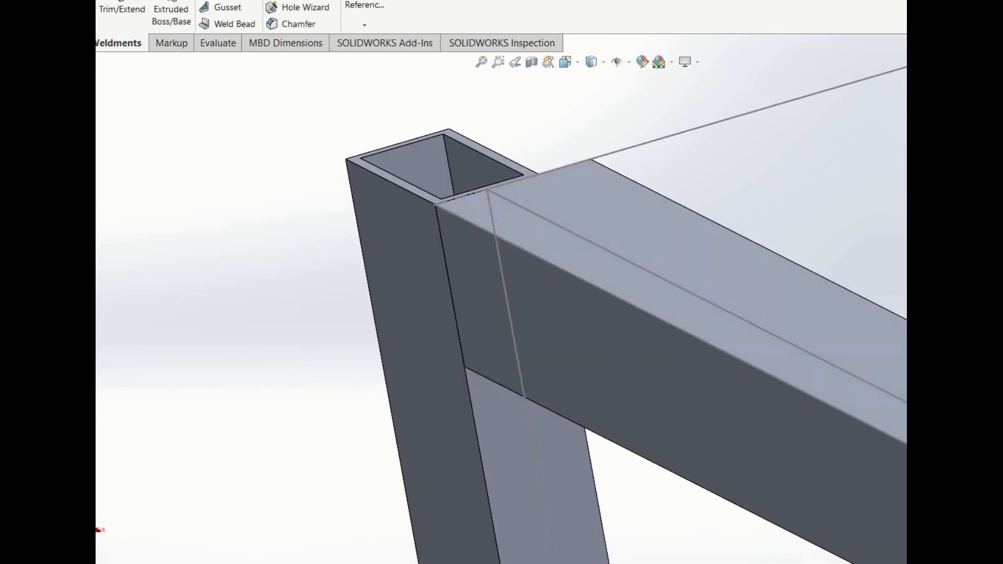
left_click(612, 213)
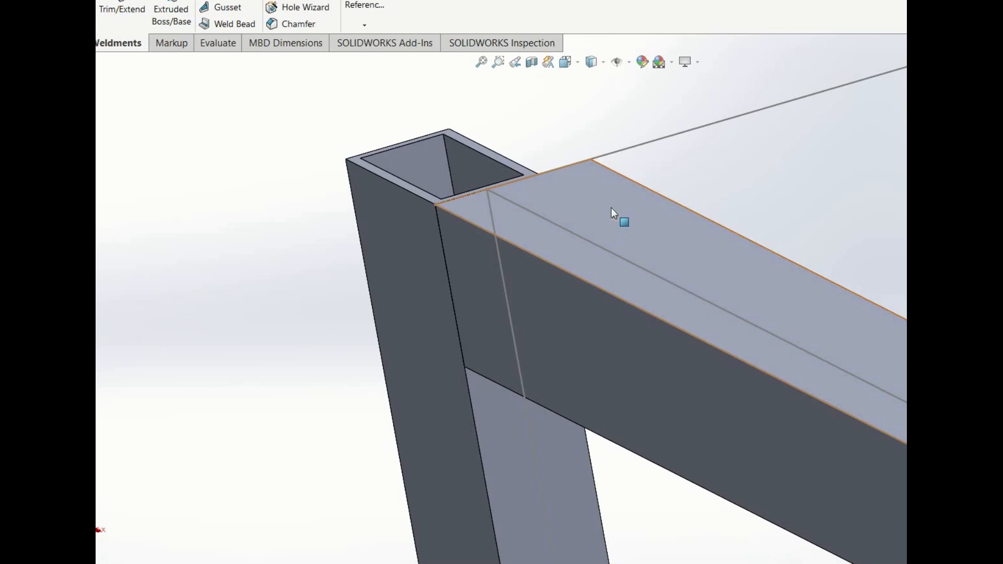